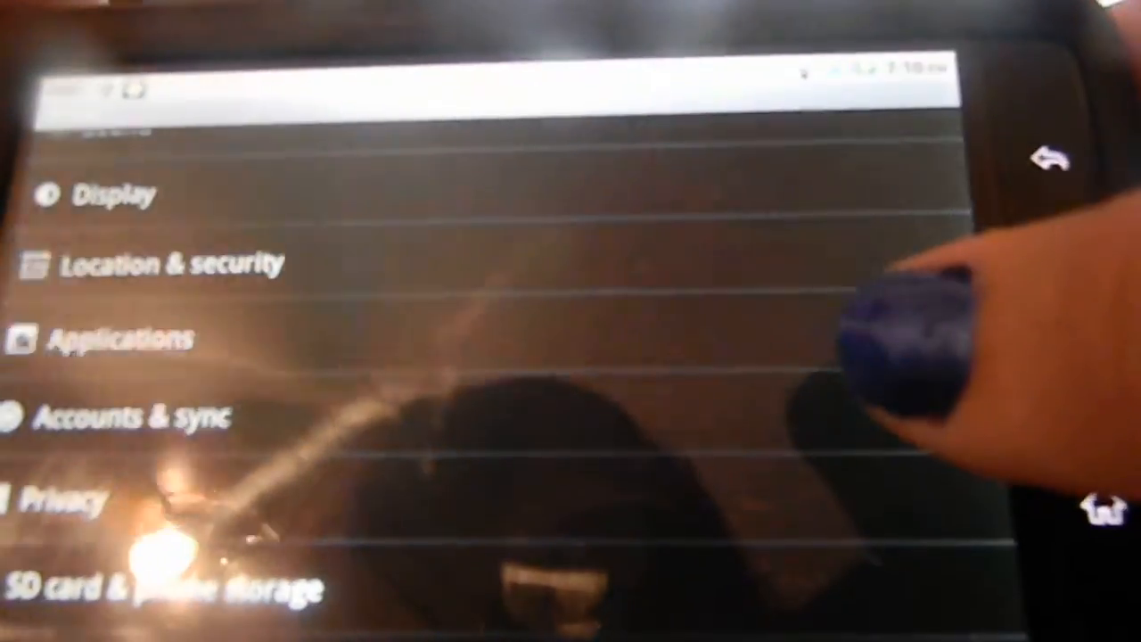
Step: Go into Applications and then Development in the tablet's Settings
left_click(122, 340)
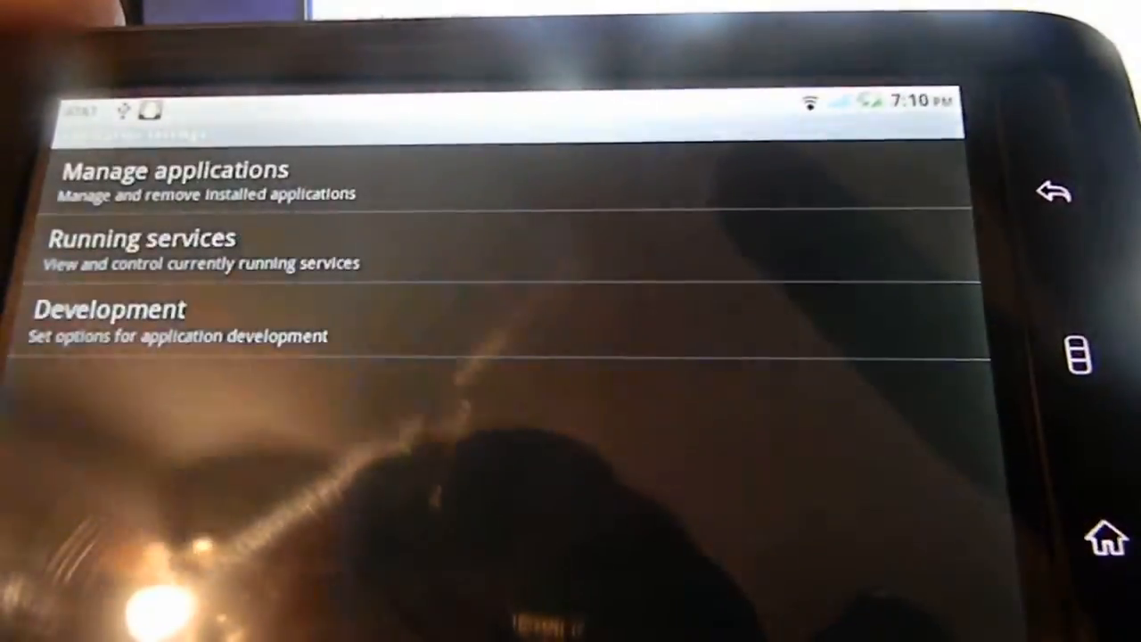
left_click(109, 311)
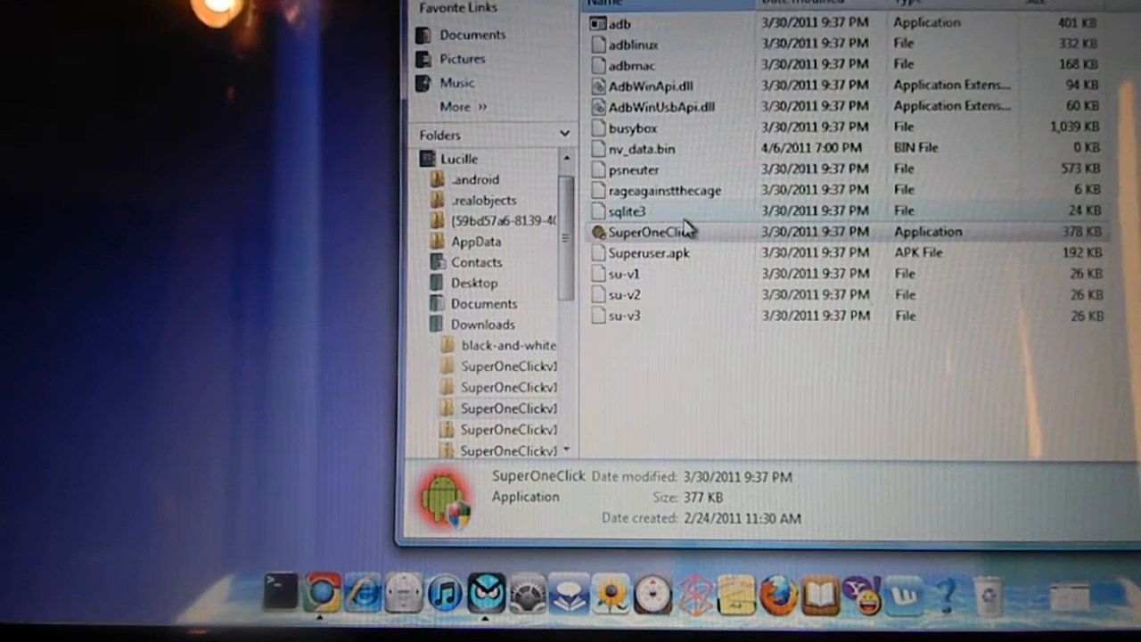
Step: Run SuperOneClick.exe from the downloaded folder, confirming the unverified-publisher warning
right_click(645, 232)
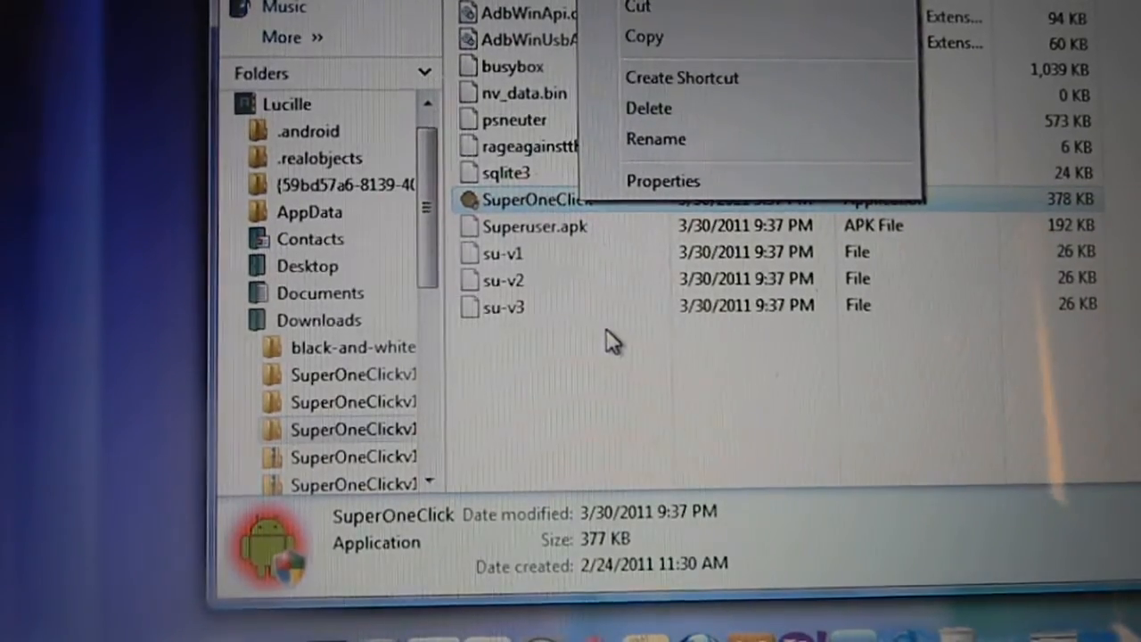
mouse_move(562, 214)
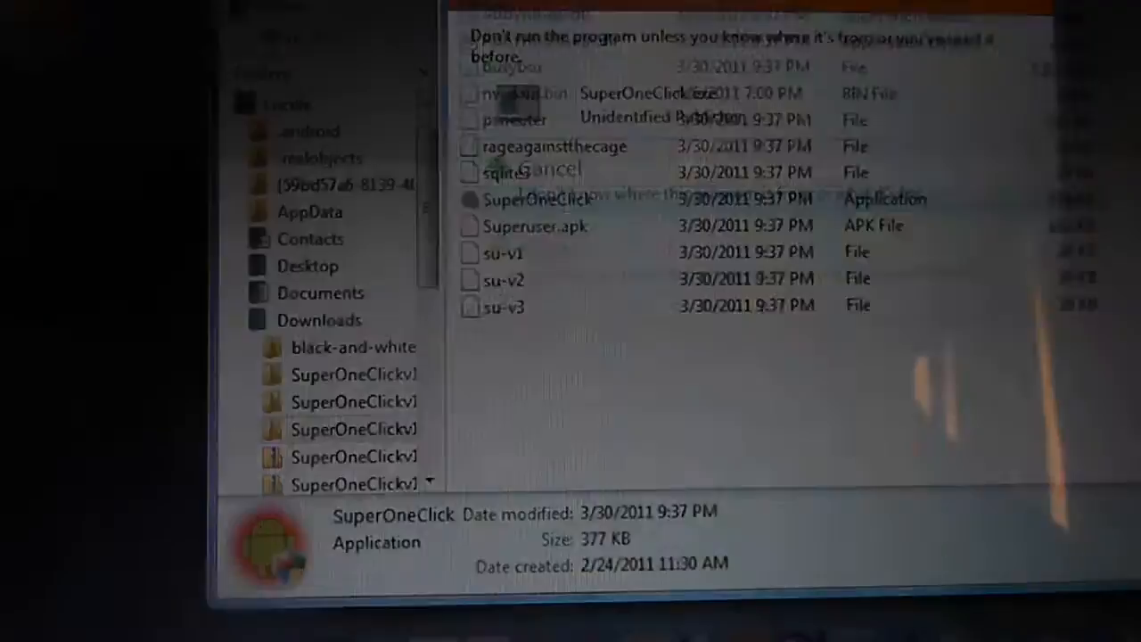
left_click(549, 170)
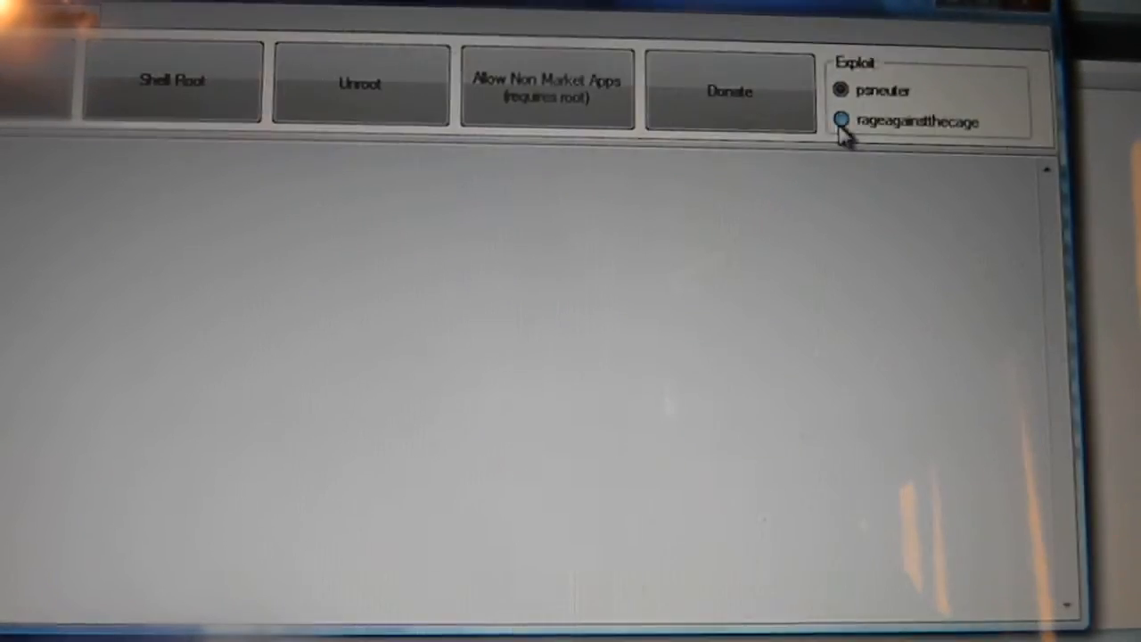
Step: Select the rageagainstthecage exploit radio button instead of psneuter
left_click(845, 121)
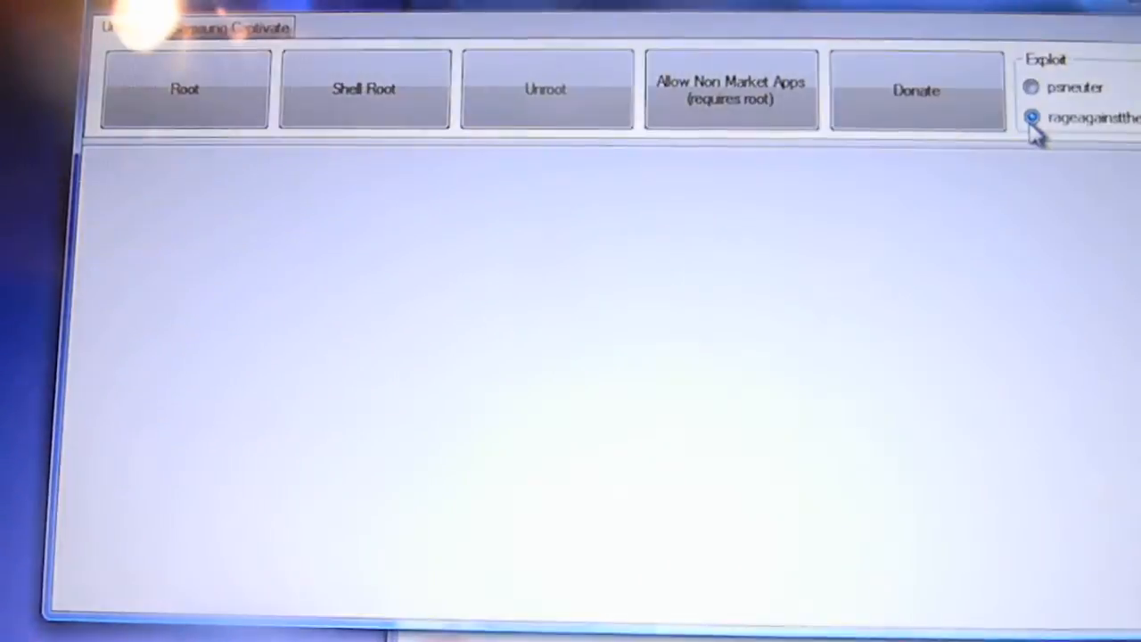
left_click(186, 89)
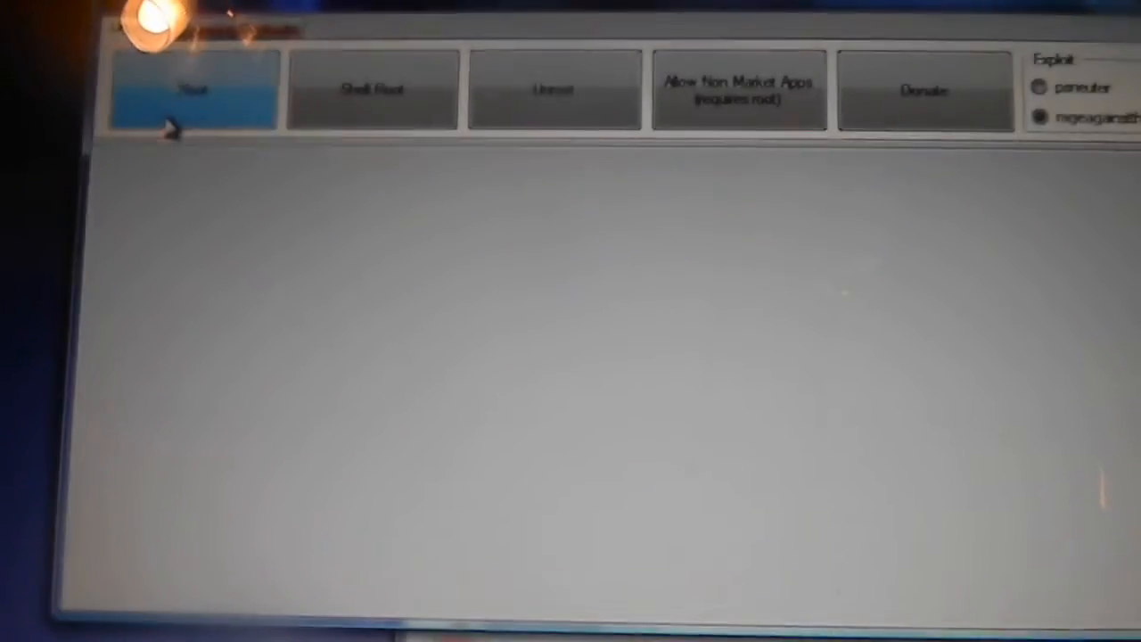
left_click(192, 89)
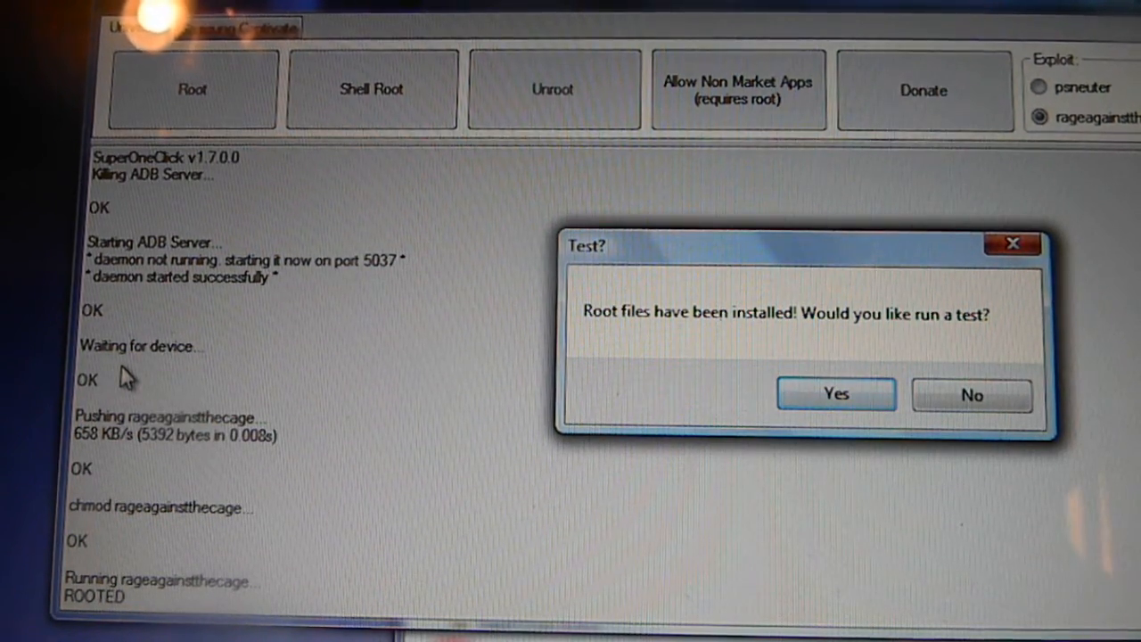
mouse_move(182, 369)
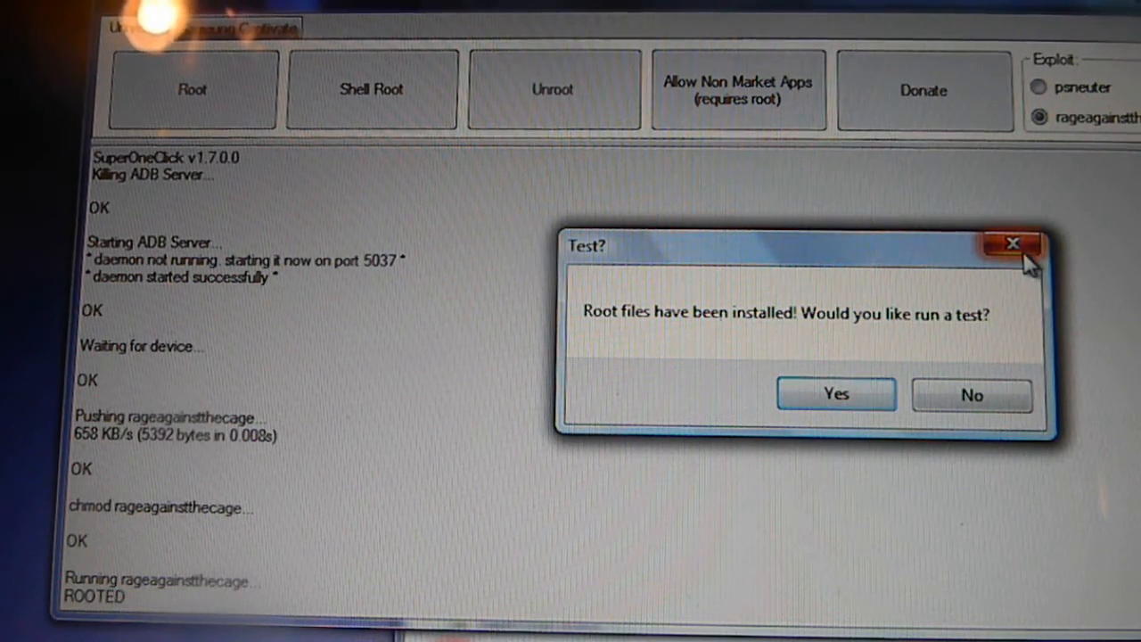
mouse_move(1013, 242)
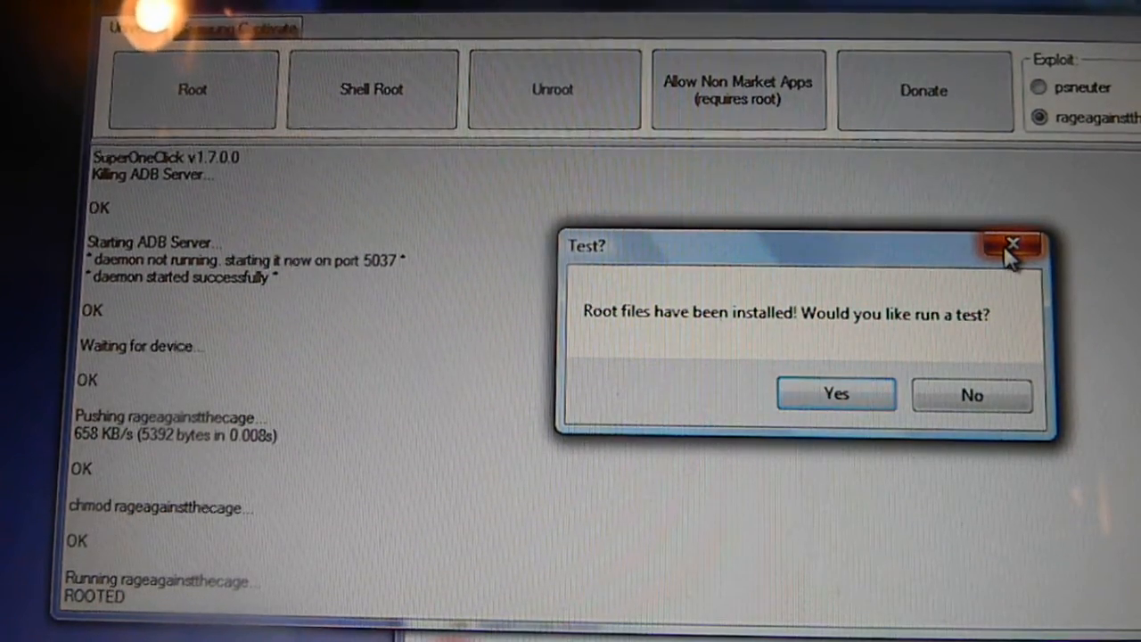
mouse_move(1009, 242)
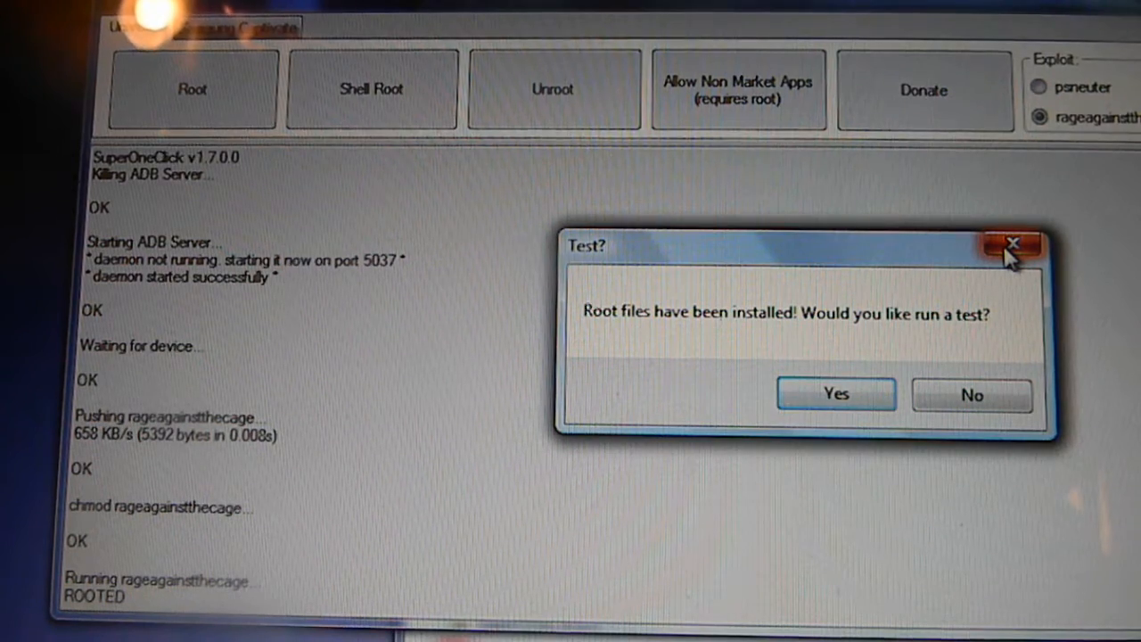
Step: Dismiss the Test? root-check prompt so busybox and Superuser.apk finish installing
left_click(1011, 242)
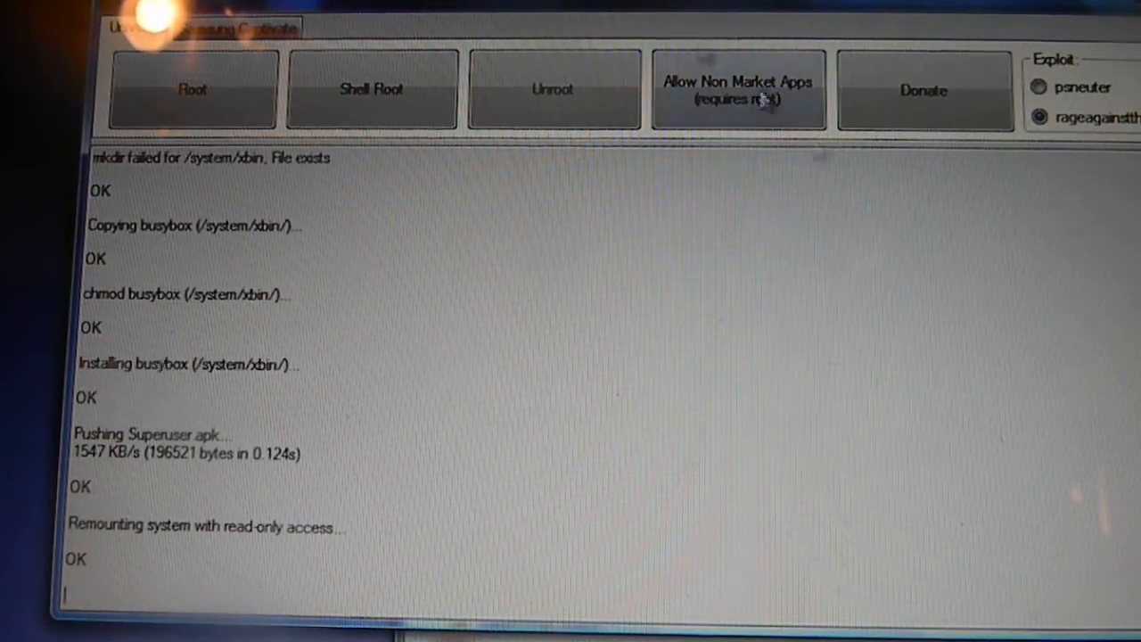
Step: Enable Allow Non Market Apps on the rooted tablet
left_click(738, 90)
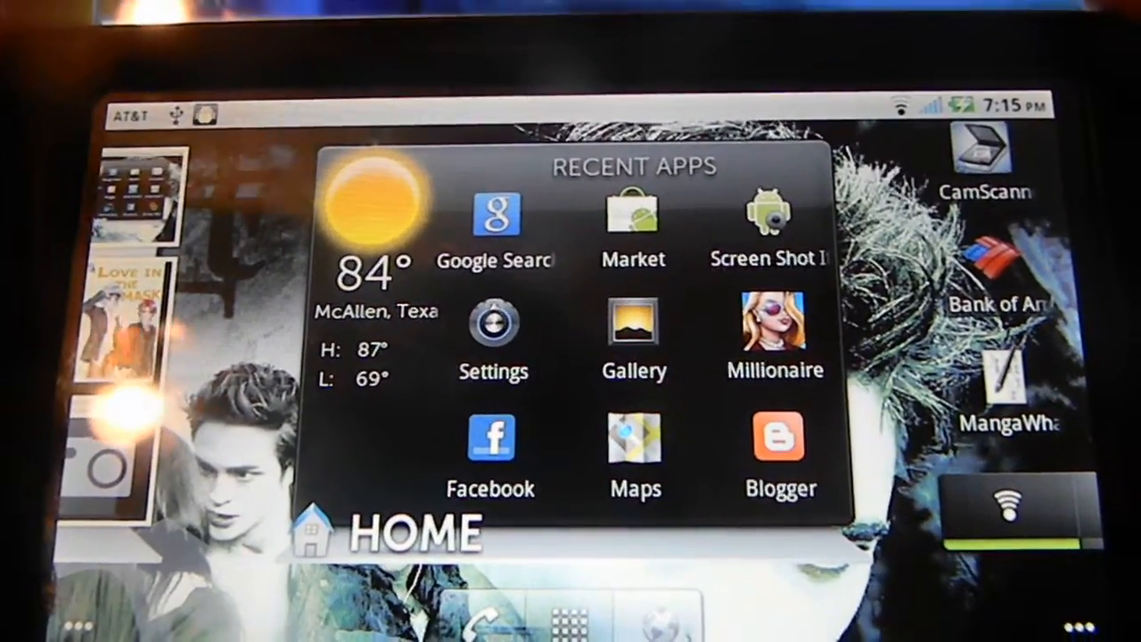
Step: Launch Screen Shot from Recent Apps and get the Screen Shot Taken dialog
left_click(766, 218)
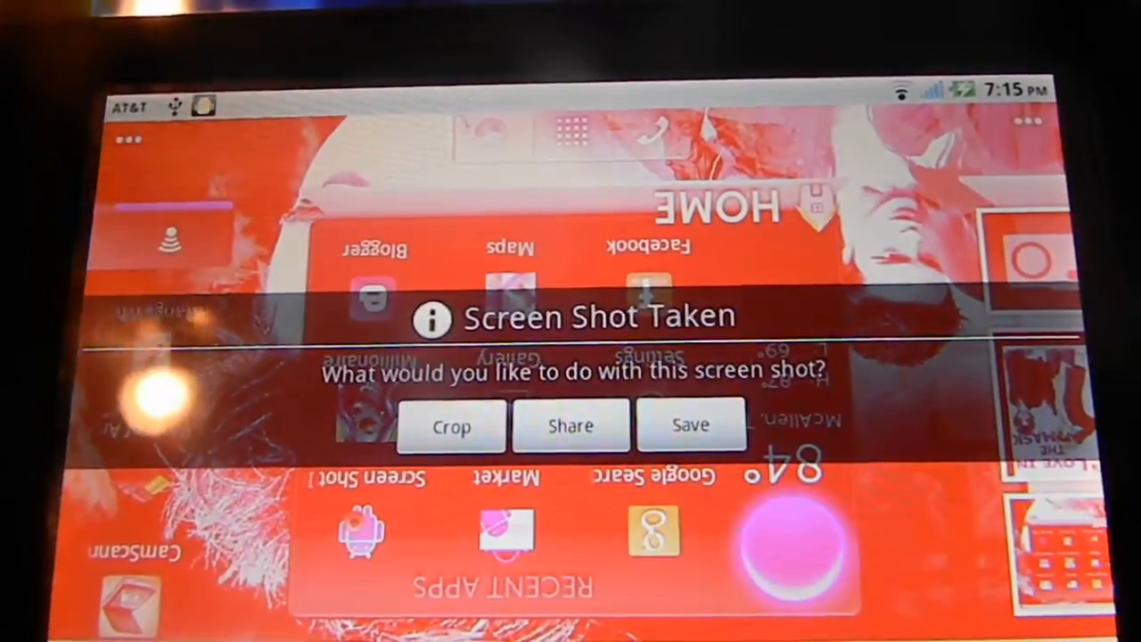